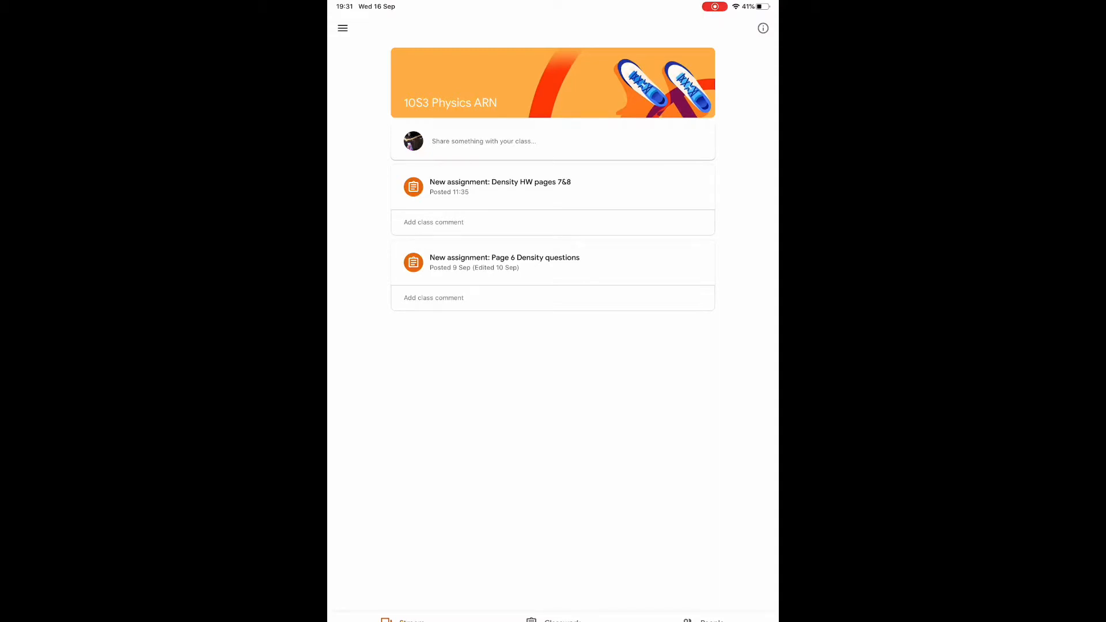
- Exit the 10S3 Physics ARN stream to the iPad home screen
{"action": "left_click", "coordinate": [500, 186]}
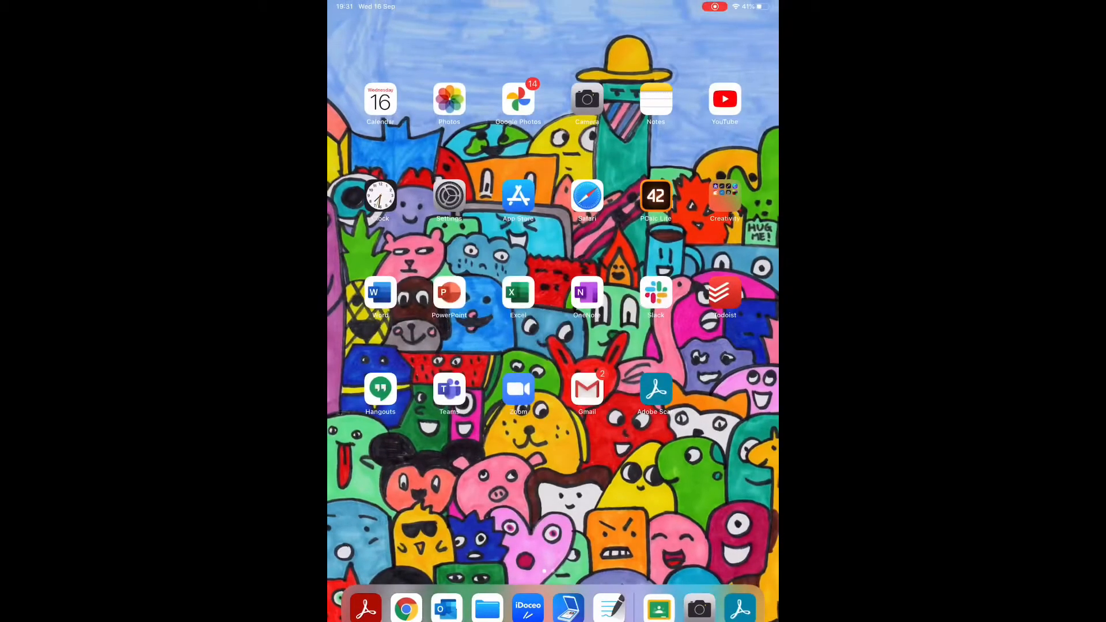
- Launch Adobe Scan and open the document camera on homework page 1
{"action": "left_click", "coordinate": [655, 389]}
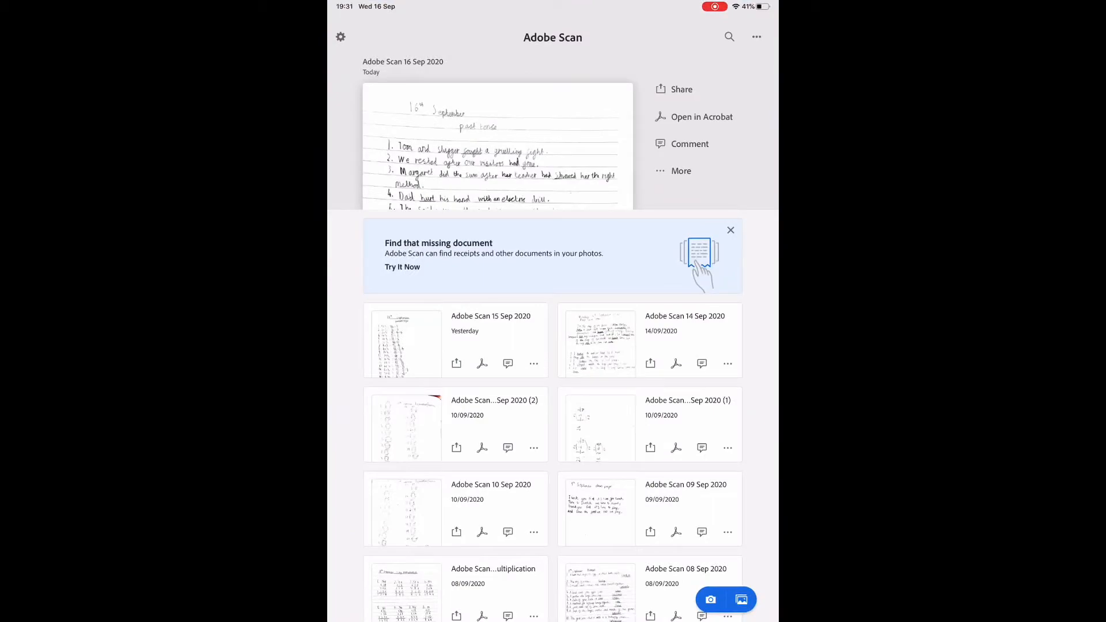
{"action": "left_click", "coordinate": [710, 599]}
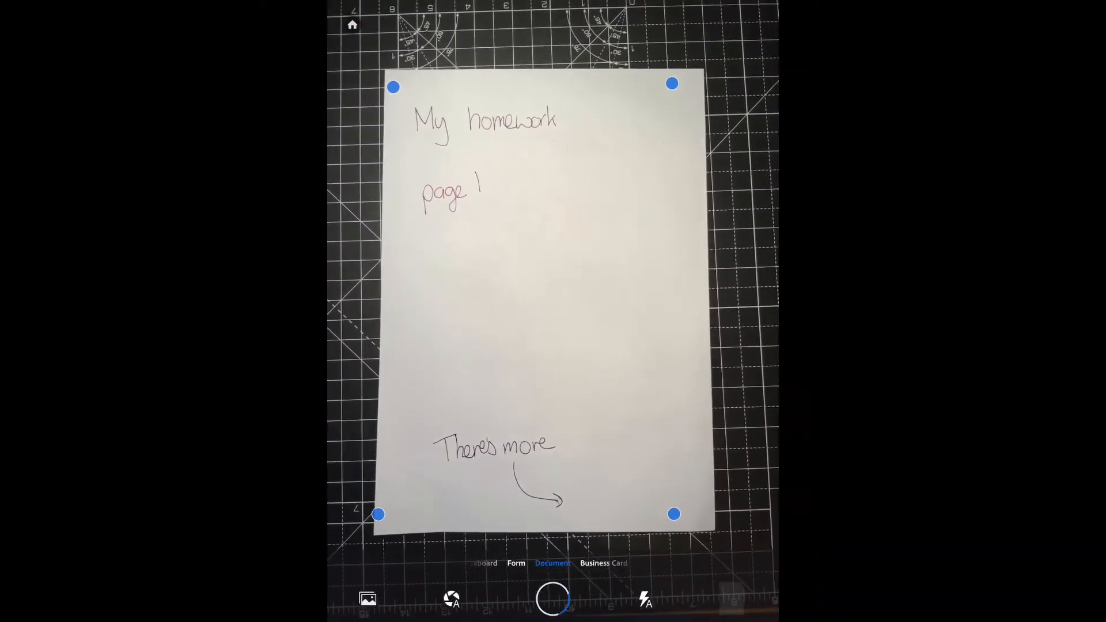
- Capture 'My homework page 1', then page 2, in Document mode
{"action": "left_click", "coordinate": [550, 599]}
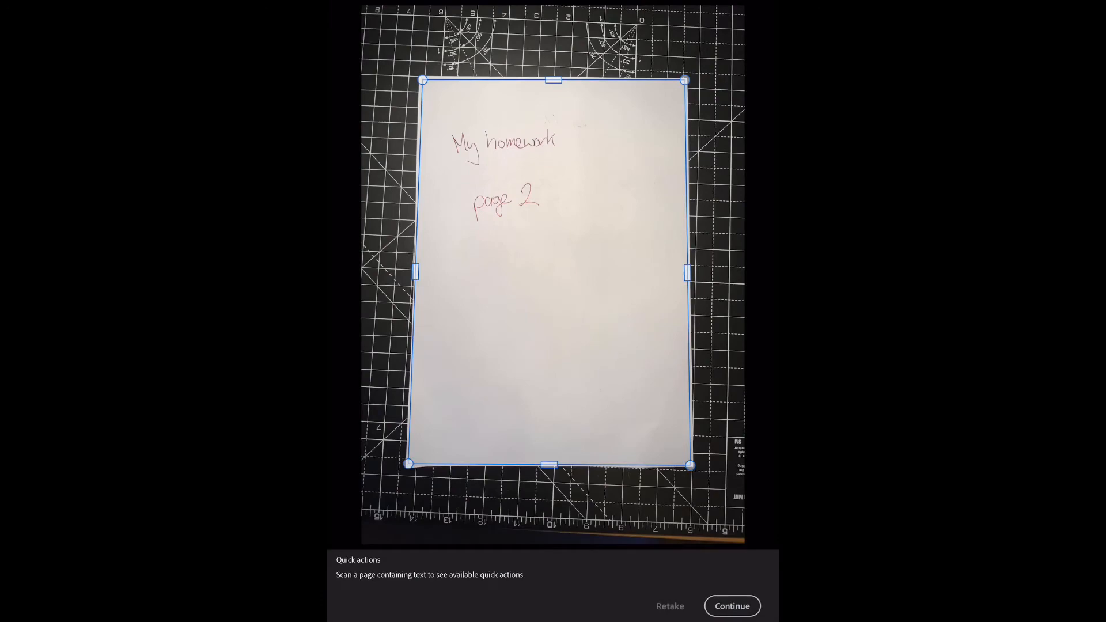
- Continue to review the two-page 'Scan 16 Sep 2020' document
{"action": "left_click", "coordinate": [731, 606]}
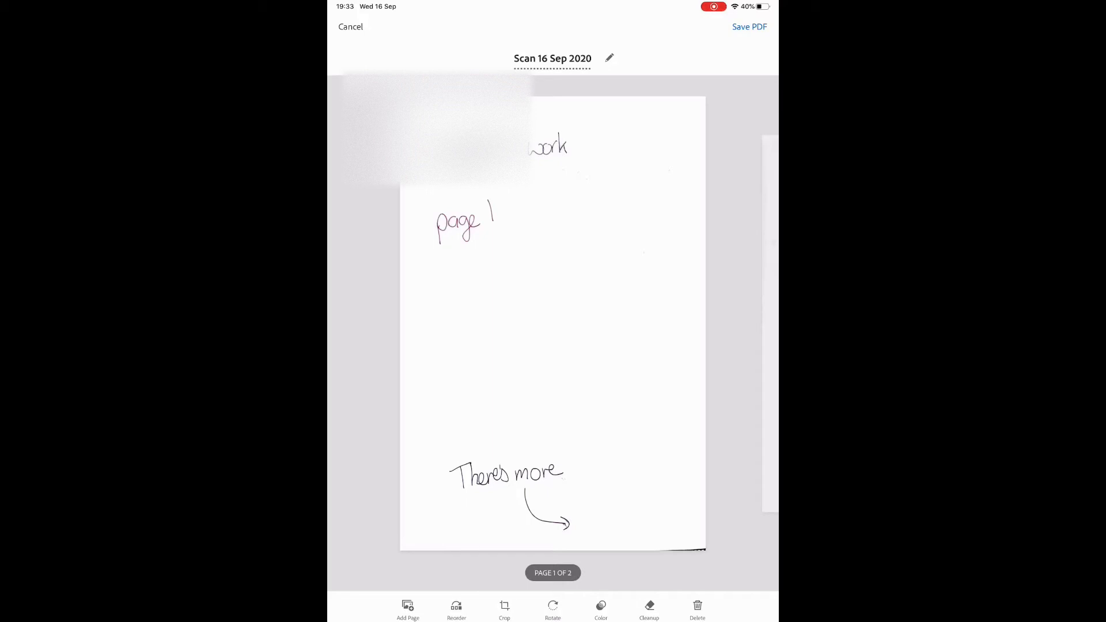
- Save 'Scan 16 Sep 2020' as a PDF to the Adobe Scan library
{"action": "left_click", "coordinate": [749, 27]}
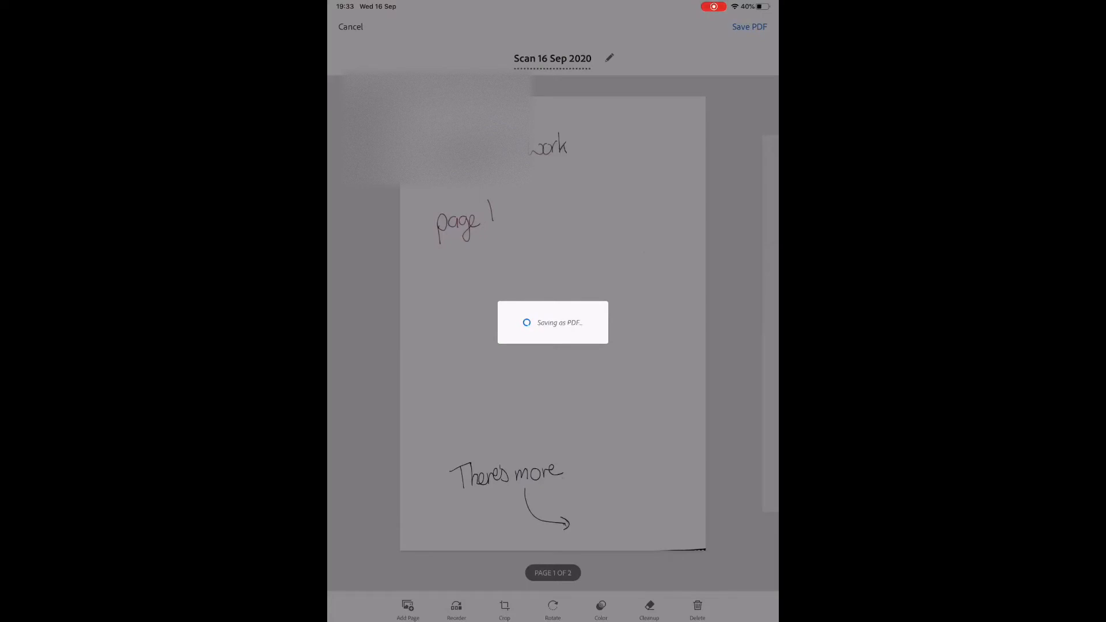
{"action": "left_click", "coordinate": [747, 27]}
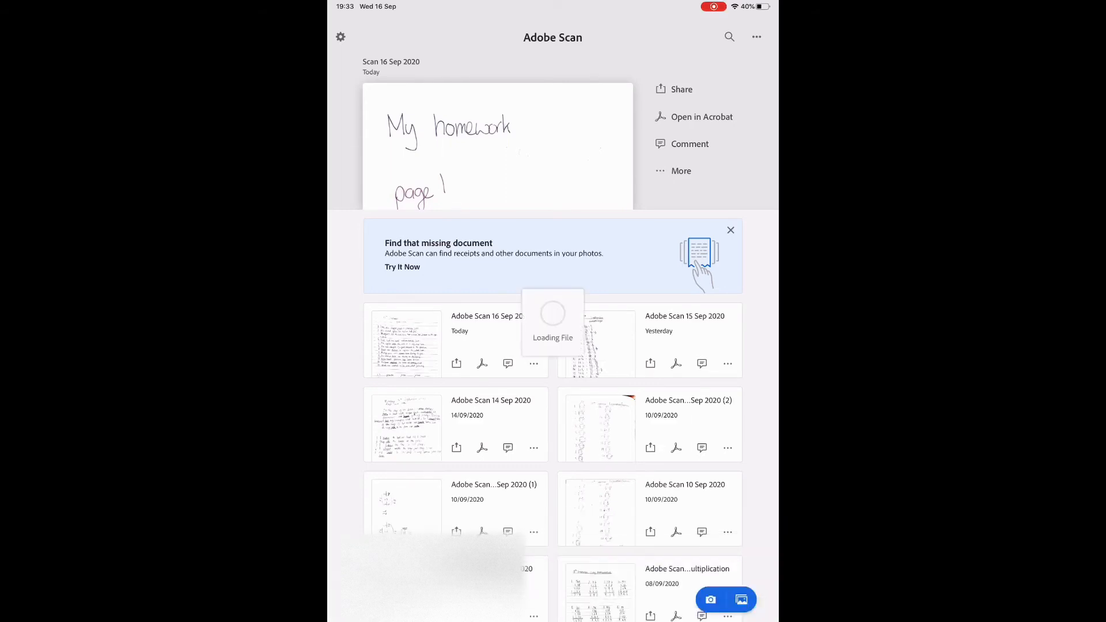
- Share the 'Scan 16 Sep 2020' PDF to Google Classroom
{"action": "left_click", "coordinate": [674, 89]}
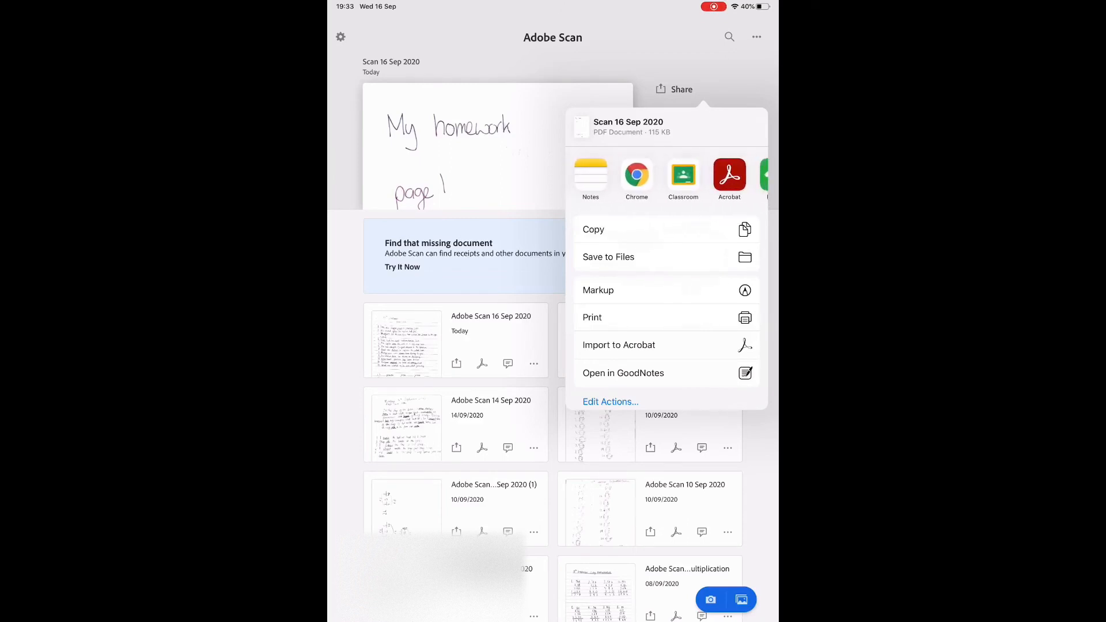
{"action": "left_click", "coordinate": [683, 176]}
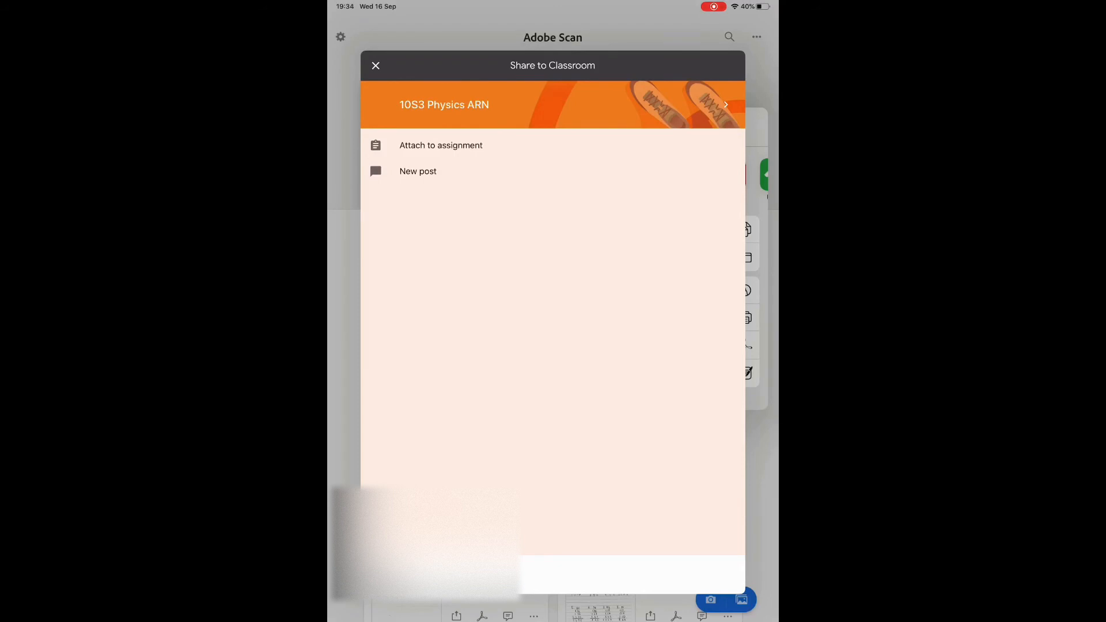
- Attach the PDF to 'Density HW pages 7&8' and confirm handing it in
{"action": "left_click", "coordinate": [441, 145]}
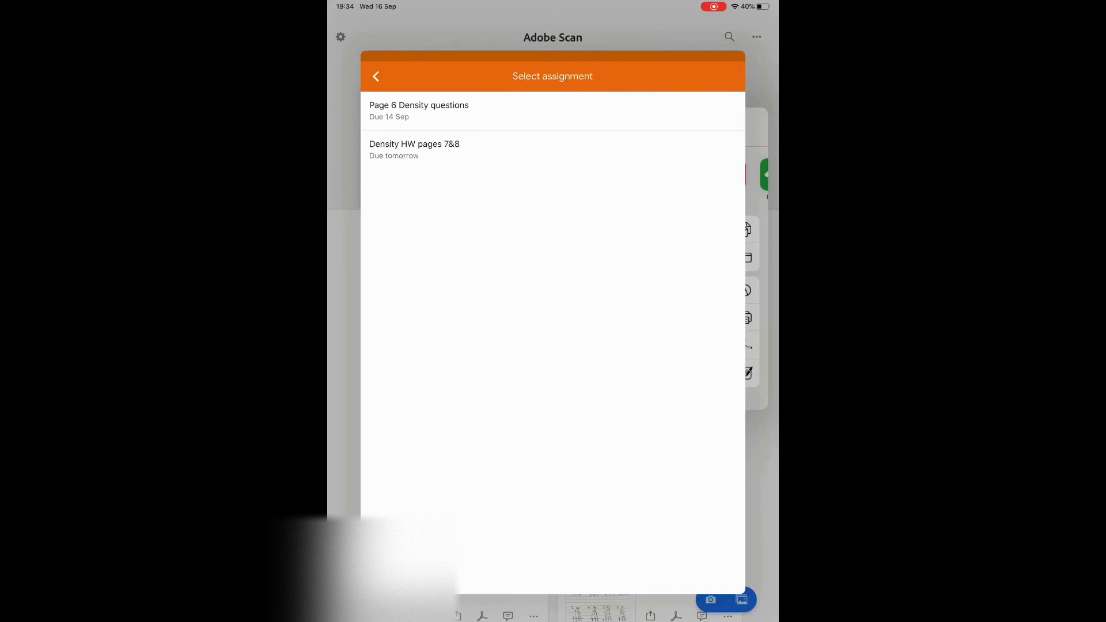
{"action": "left_click", "coordinate": [419, 110]}
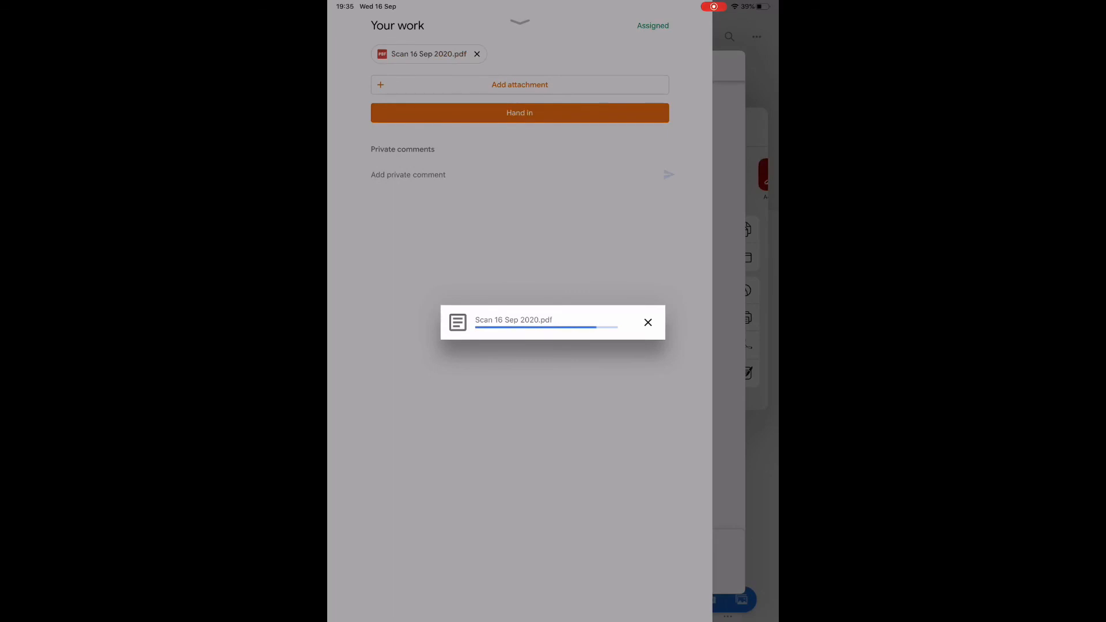
{"action": "left_click", "coordinate": [519, 113]}
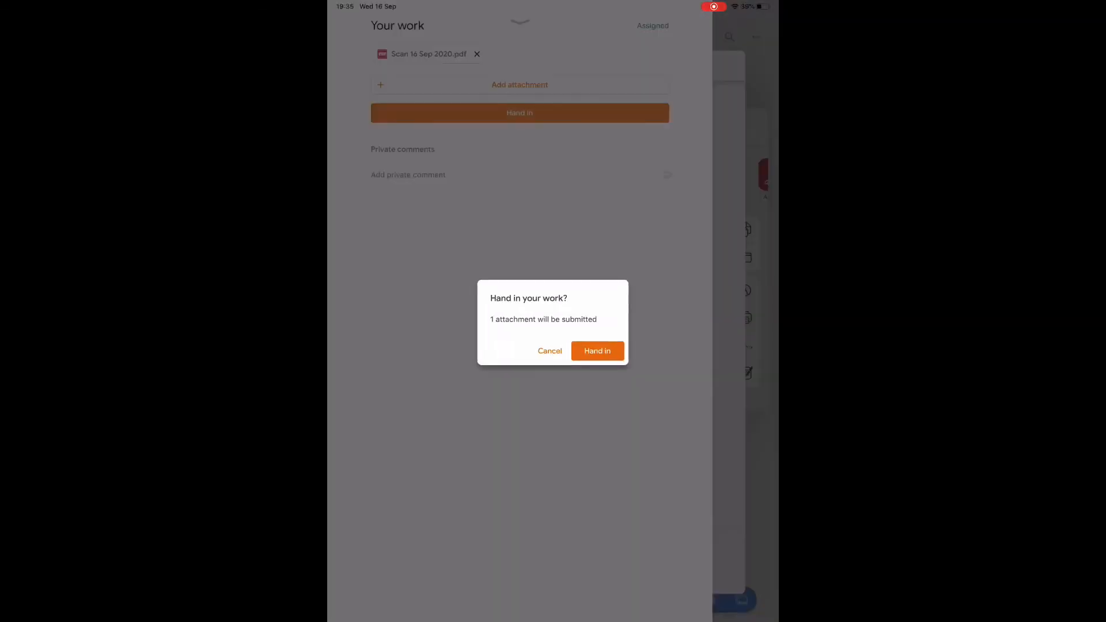
{"action": "left_click", "coordinate": [597, 351]}
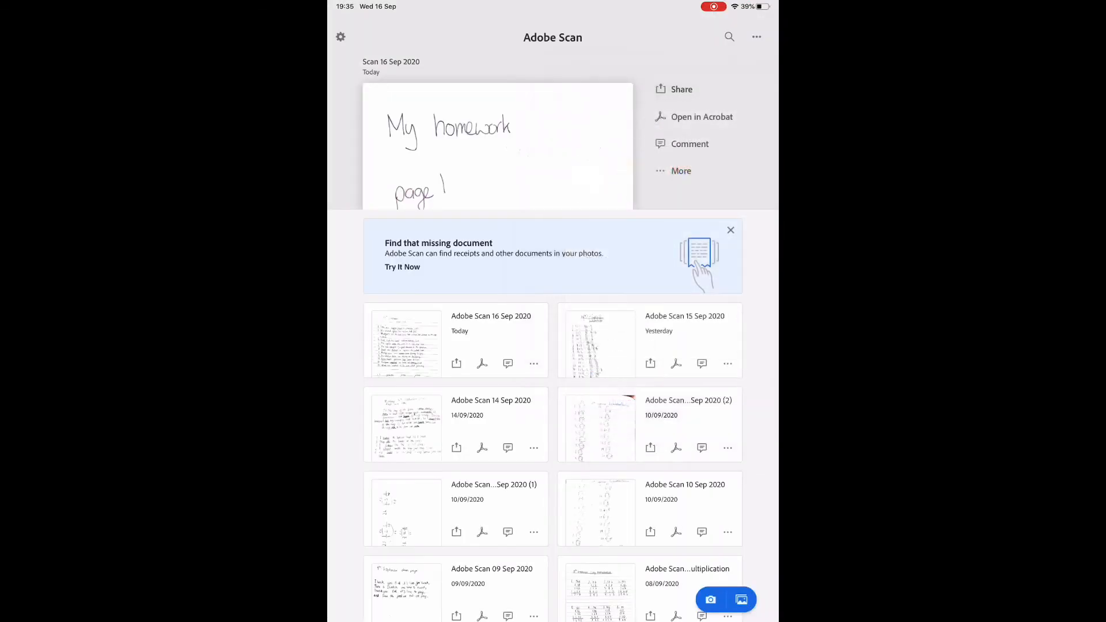